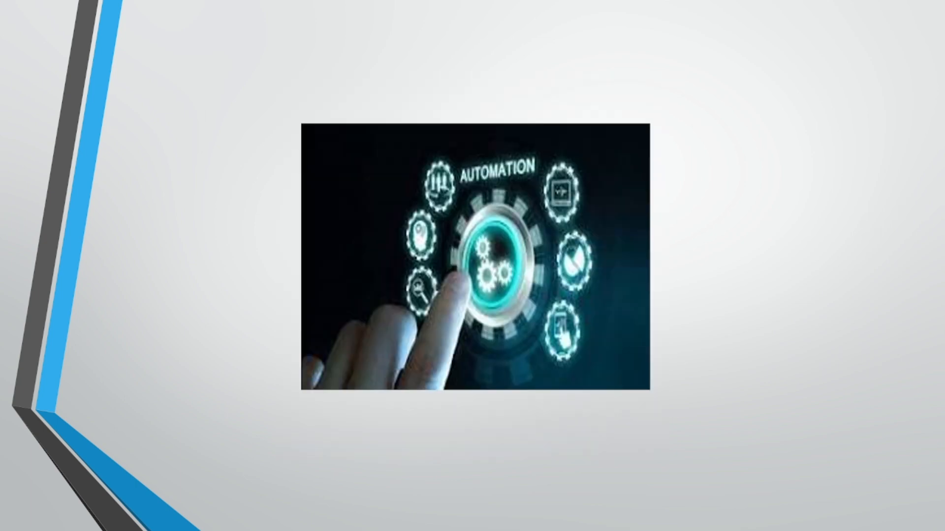
Advance from the automation image slide to the ThinkNEXT 'No.1 in Placements in Chandigarh' outro.
key(Right)
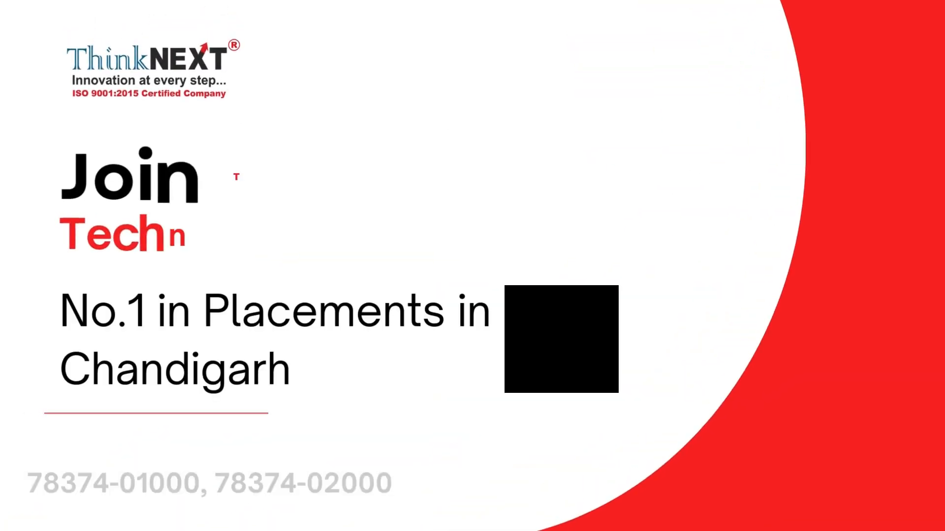